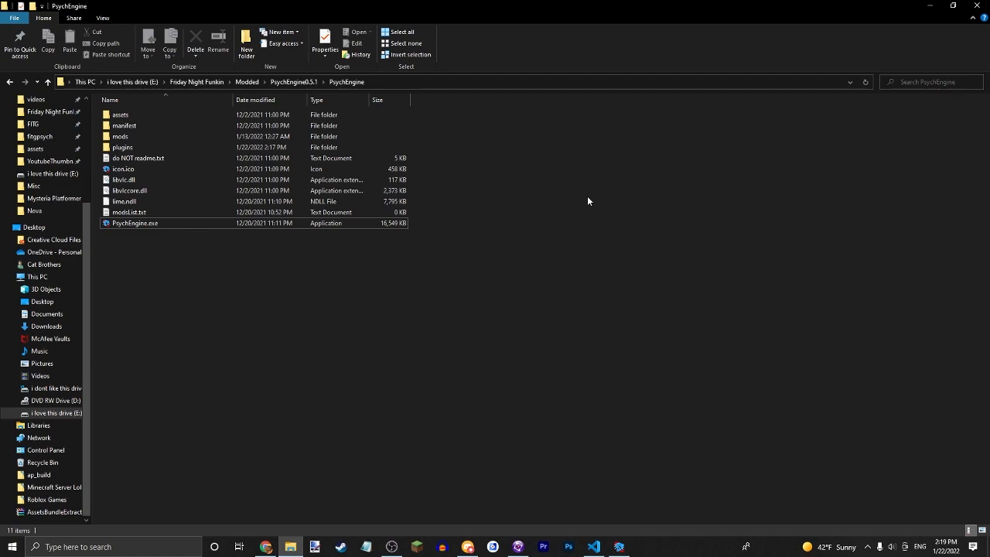
mouse_move(615, 167)
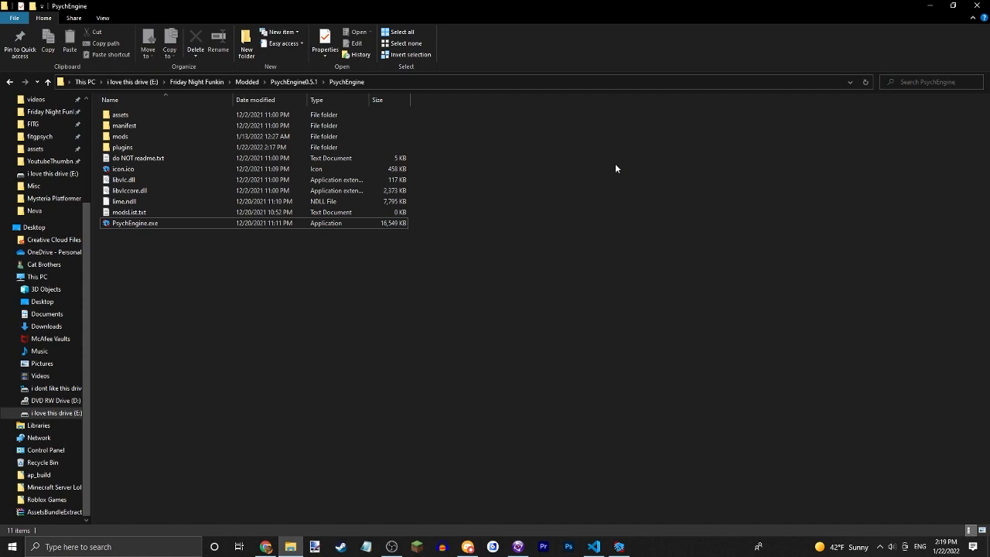
mouse_move(503, 51)
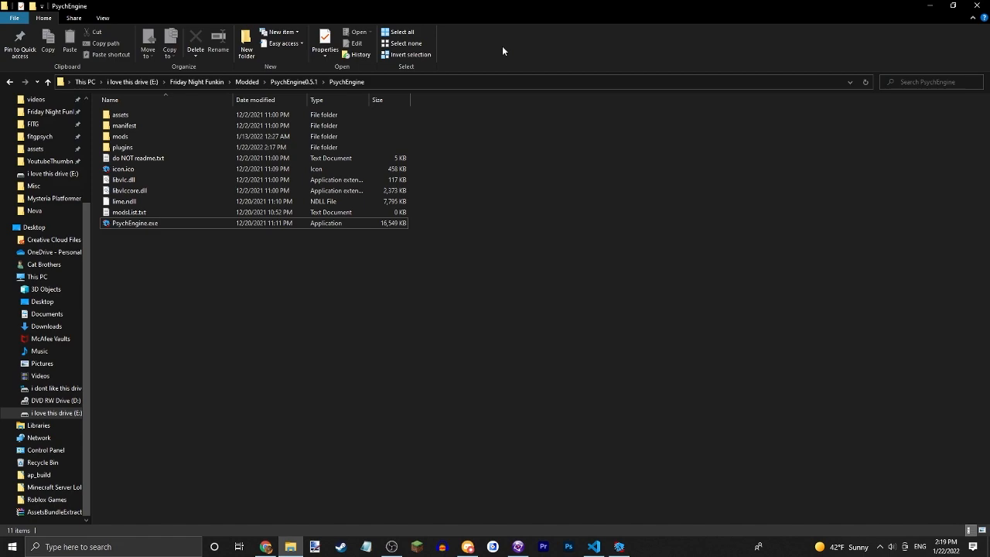
mouse_move(436, 130)
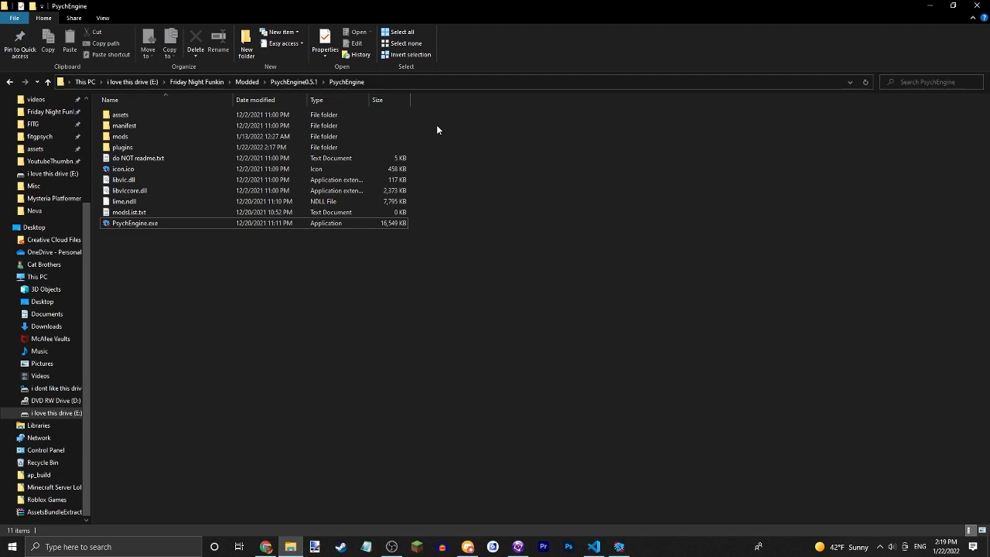
Step: Preview the test video from mods > videos in a media player, then close the preview
double_click(121, 136)
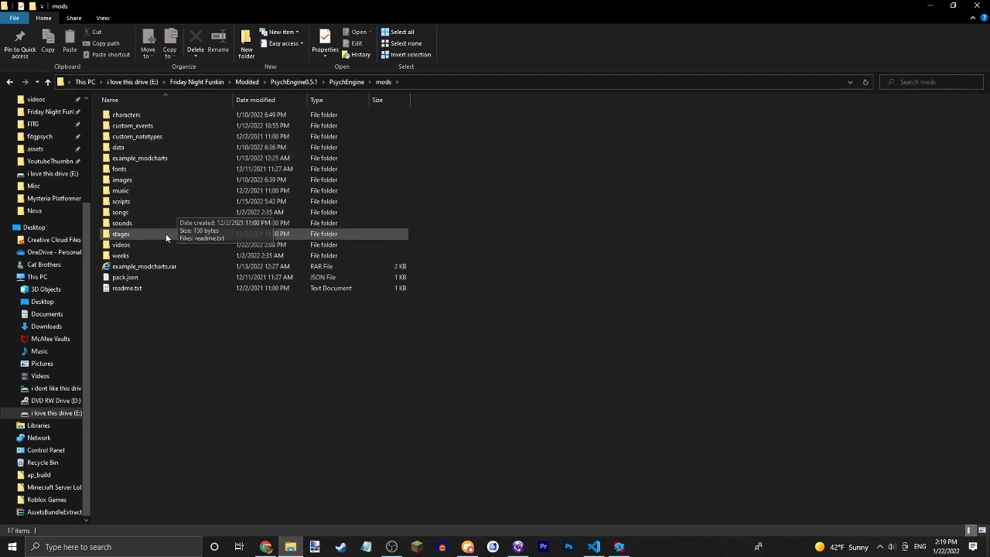
double_click(121, 244)
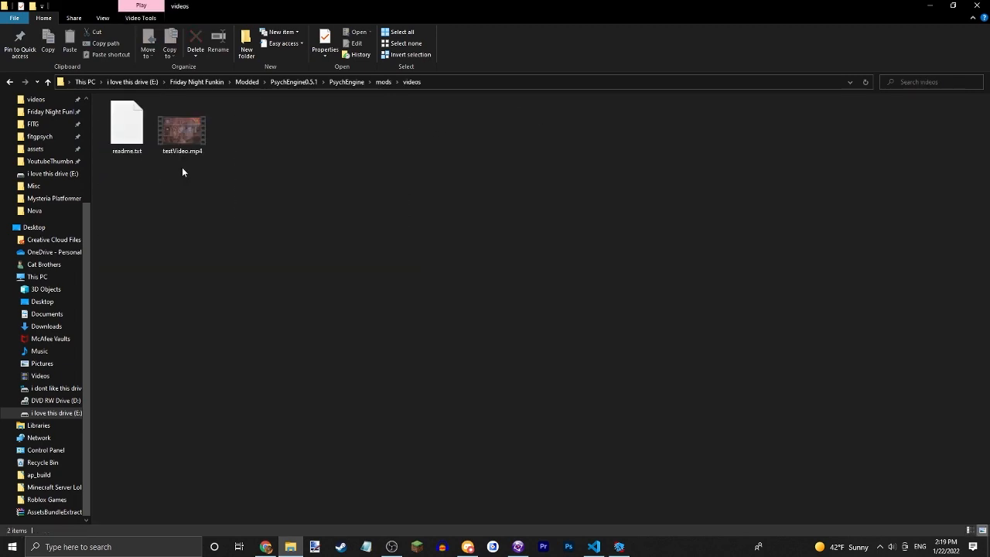
left_click(181, 127)
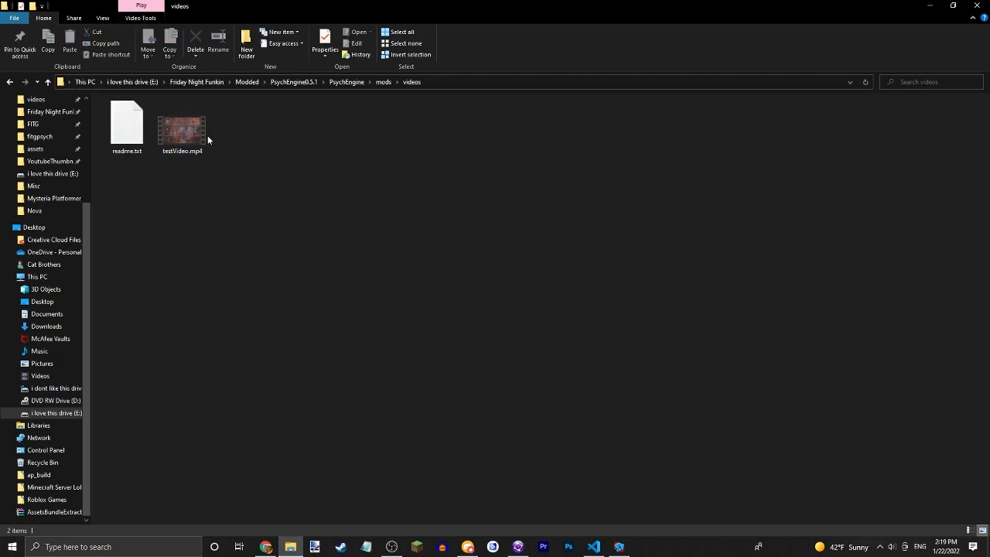
left_click(183, 125)
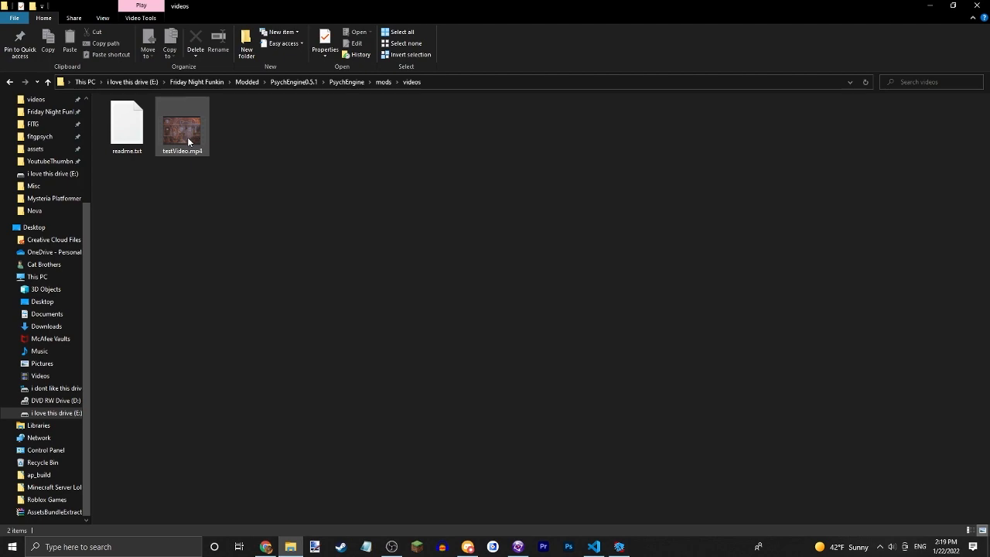
double_click(182, 124)
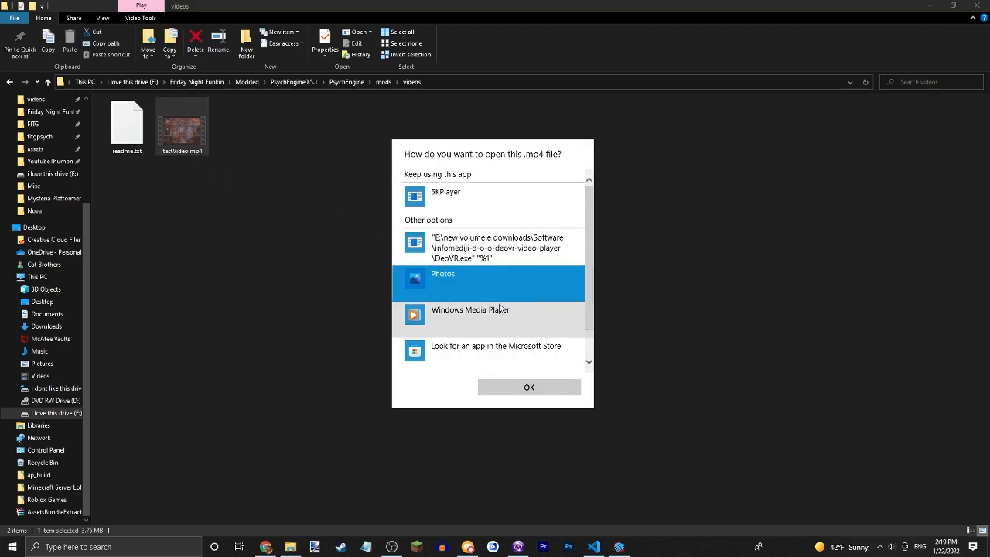
left_click(529, 387)
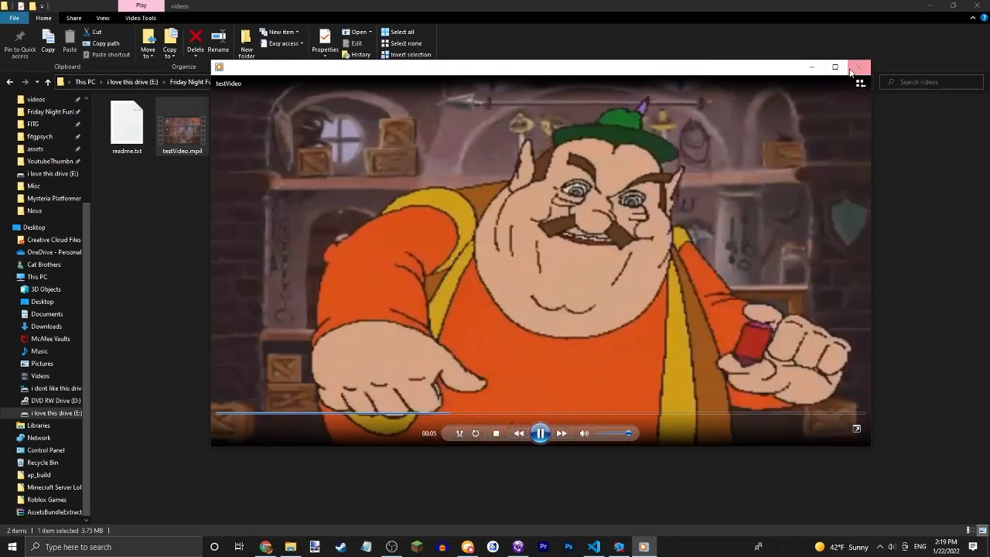
left_click(858, 68)
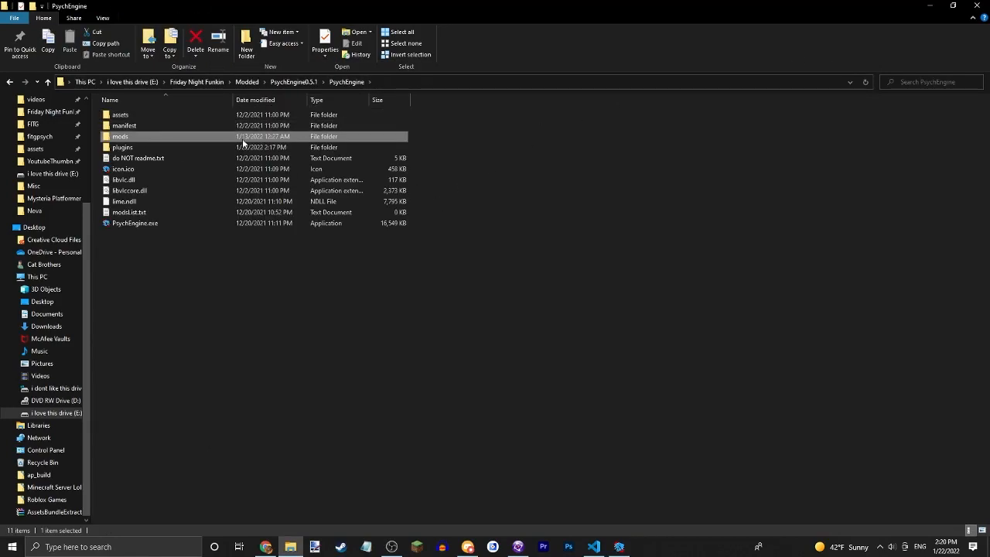
Step: Browse into mods > data and return to the PsychEngine folder
double_click(121, 136)
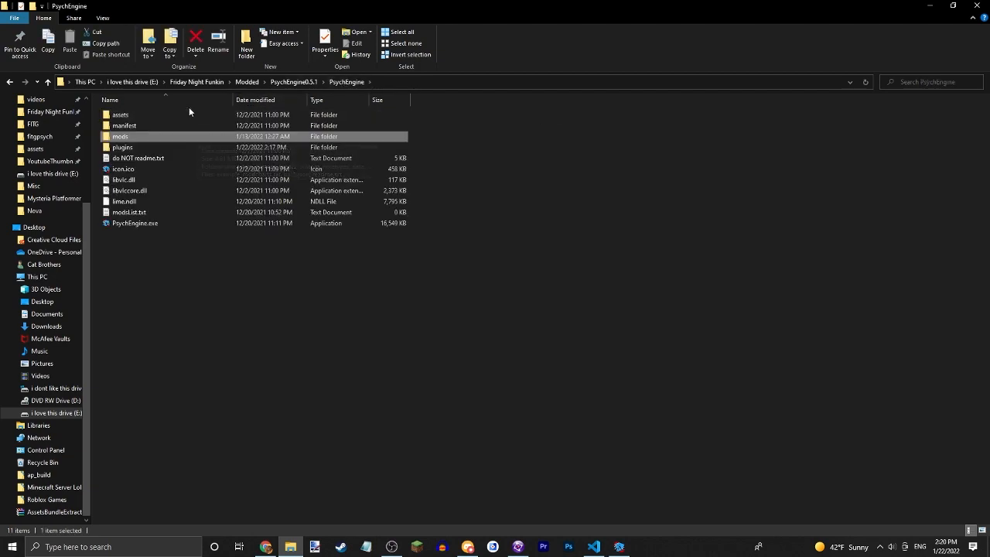
double_click(121, 115)
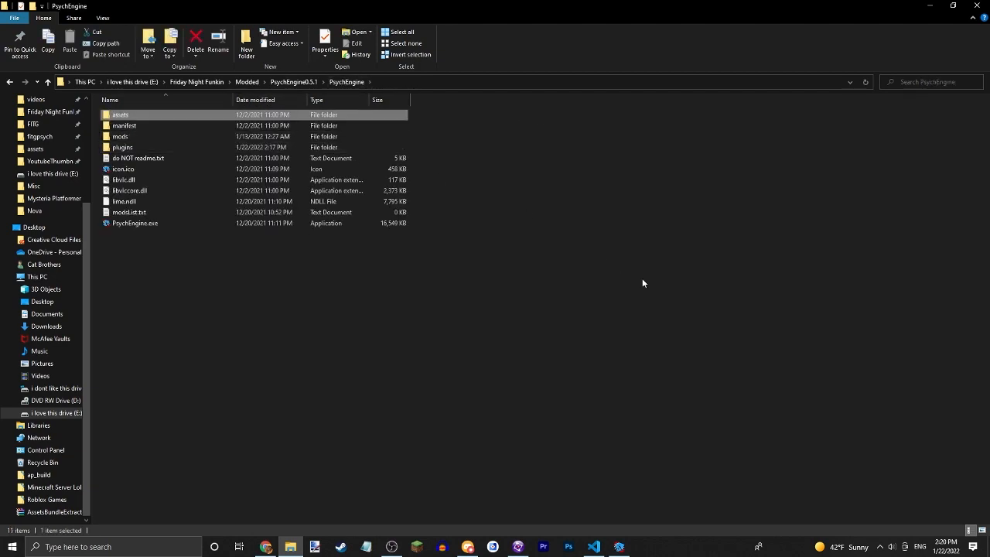
left_click(122, 147)
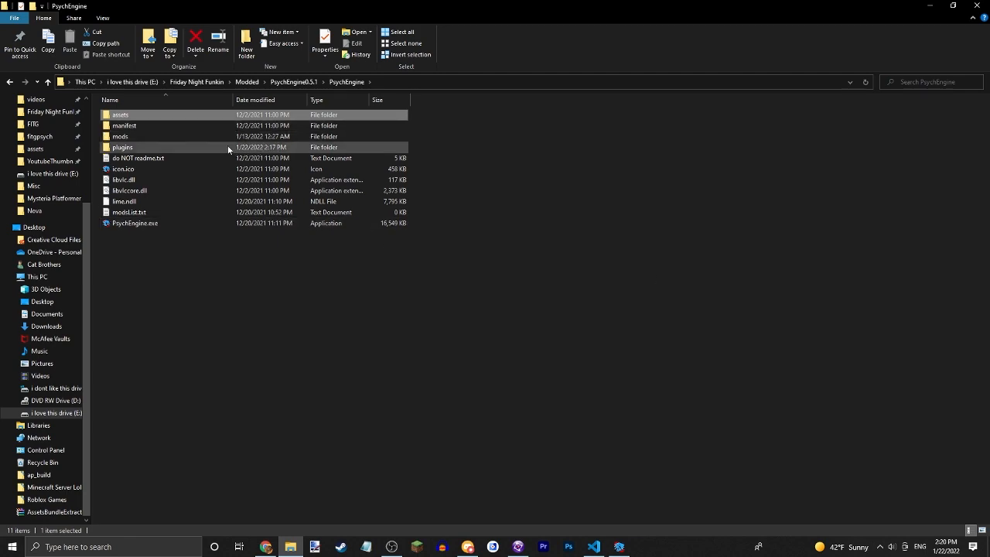
left_click(120, 136)
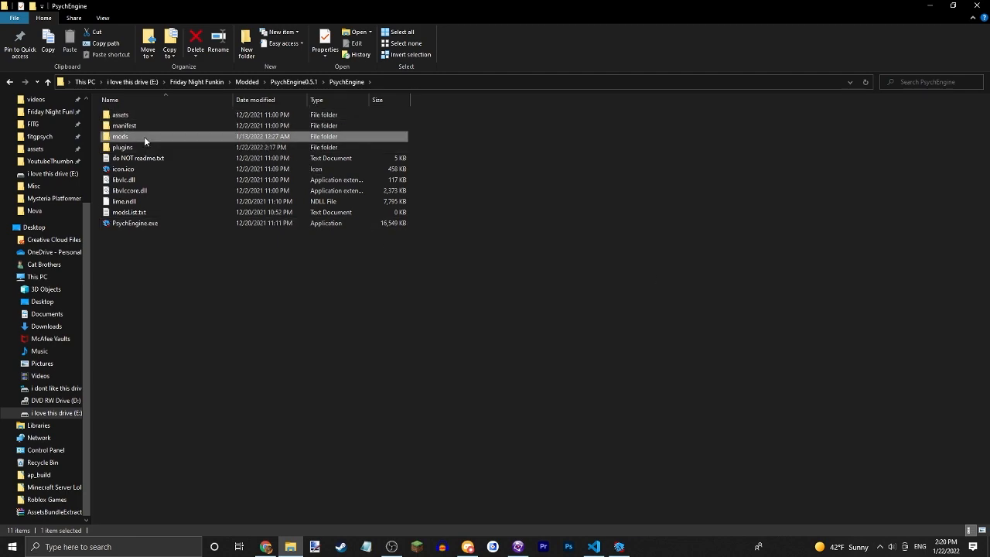
double_click(121, 136)
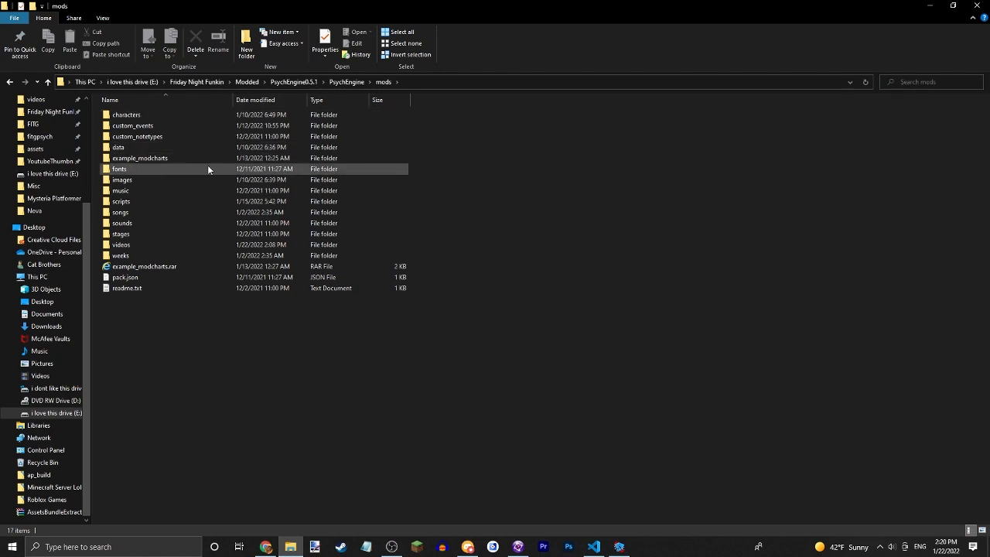
double_click(117, 147)
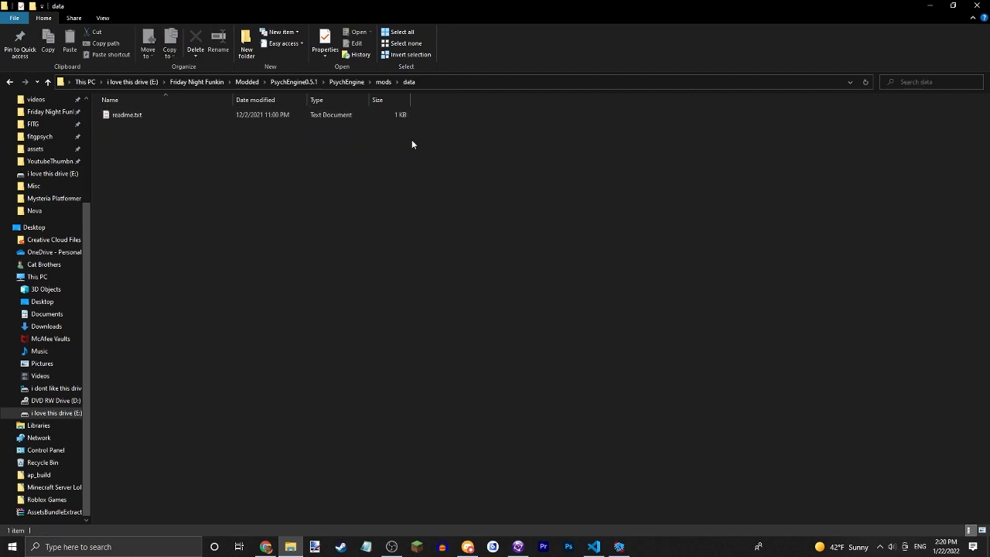
left_click(346, 82)
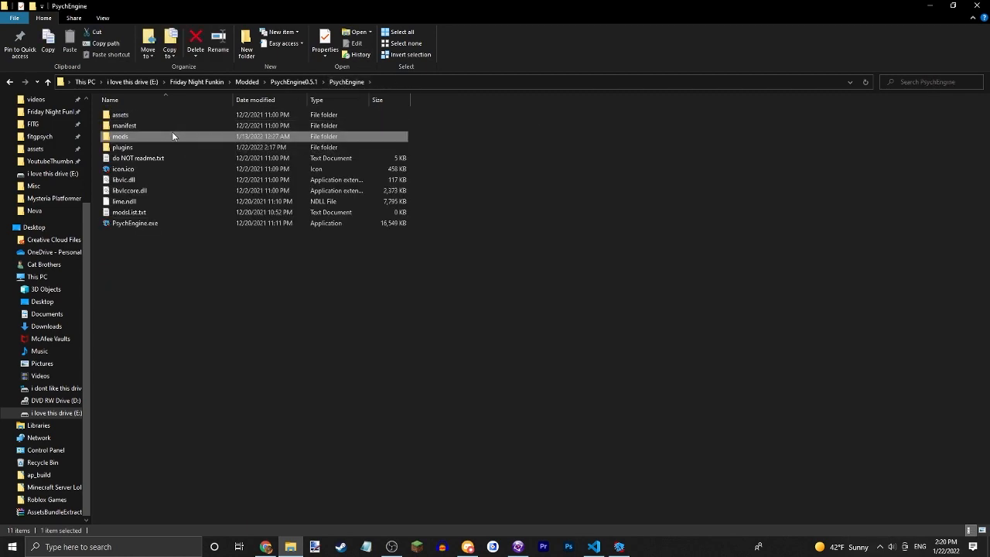
Step: Navigate assets > data and enter the south song folder
double_click(120, 115)
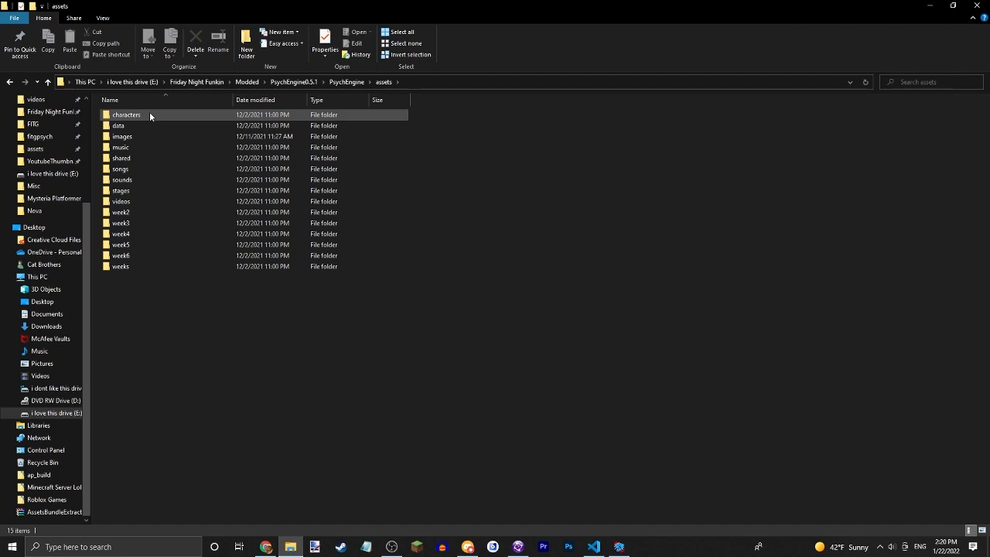
double_click(117, 125)
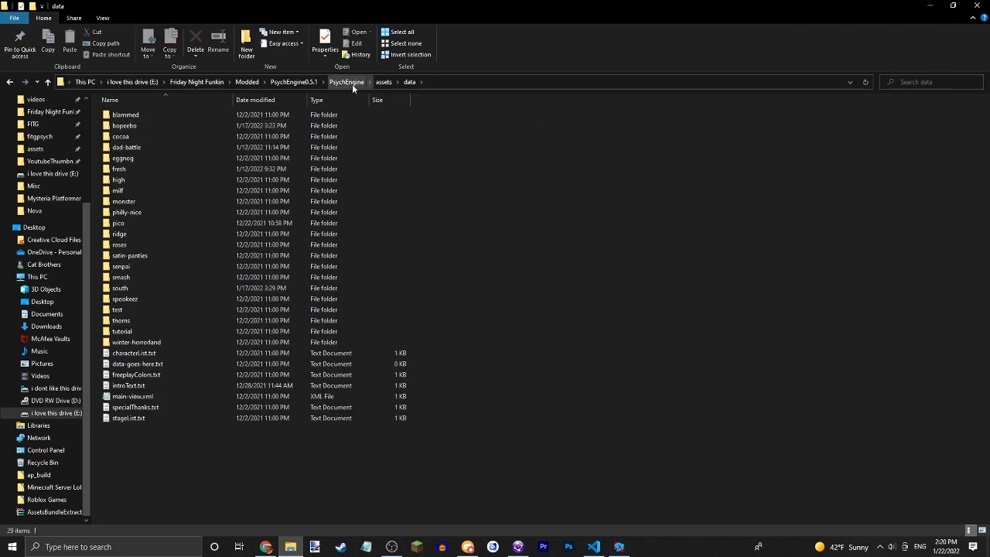
left_click(384, 82)
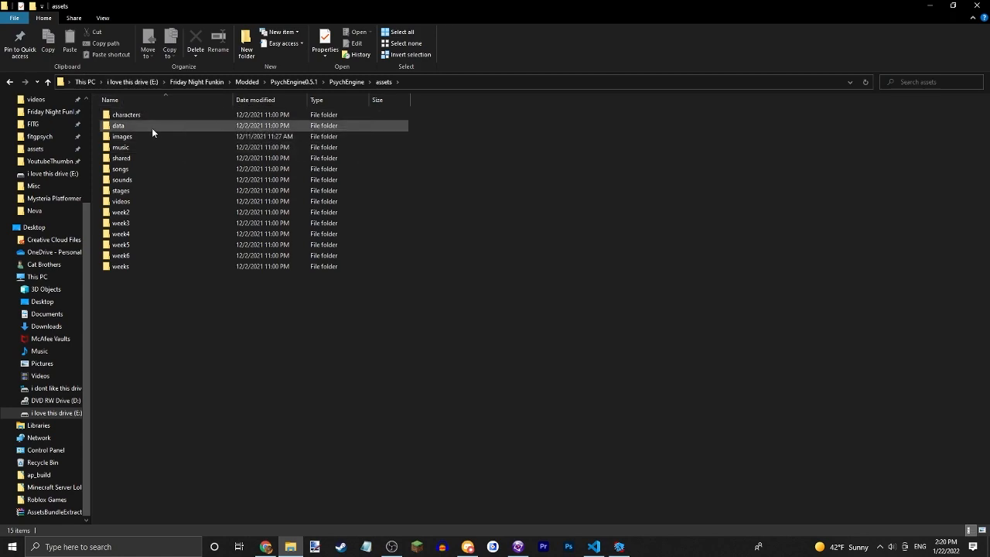
double_click(118, 125)
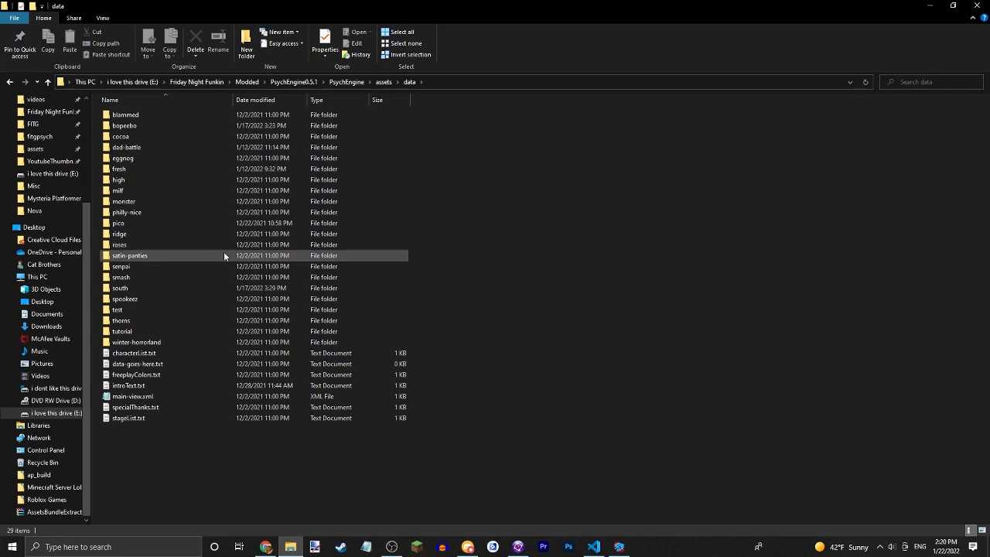
double_click(120, 288)
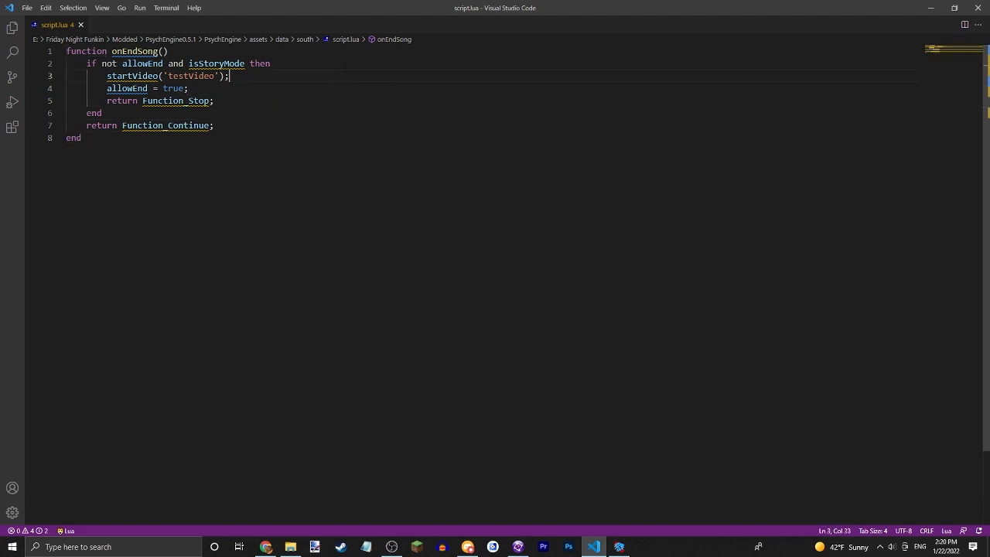
Step: Delete 'and isStoryMode' so line 2 reads 'if not allowWind then', and save script.lua
left_click(188, 88)
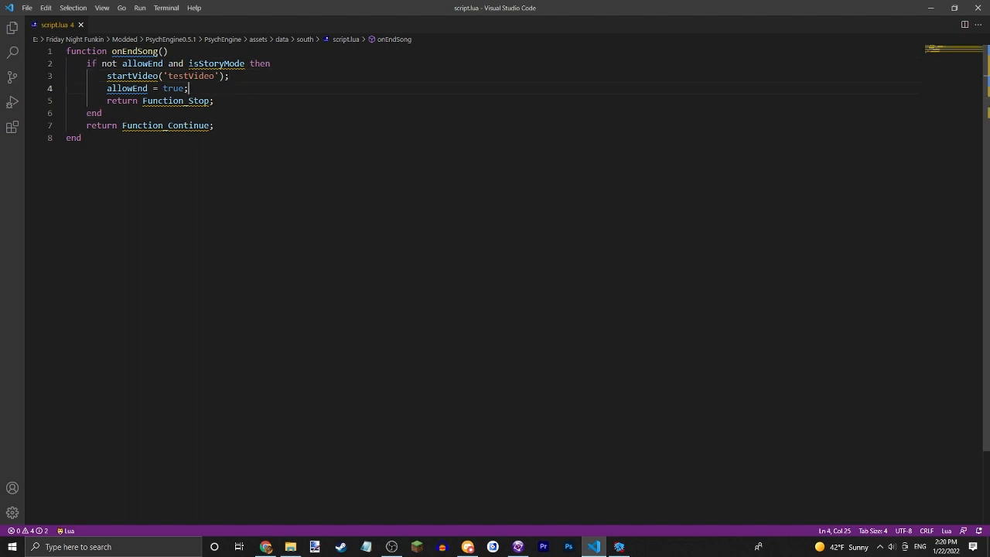
double_click(192, 76)
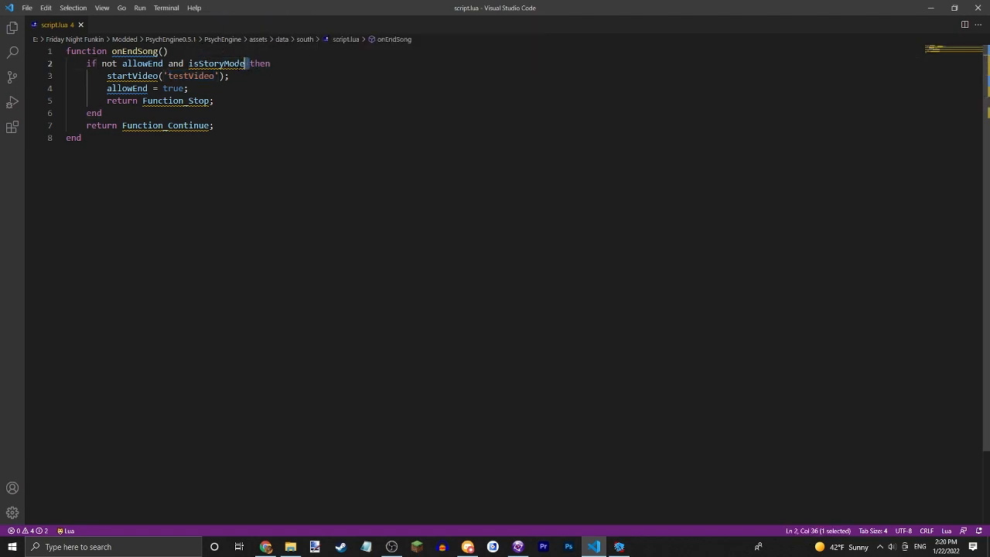
left_click_drag(244, 63, 166, 63)
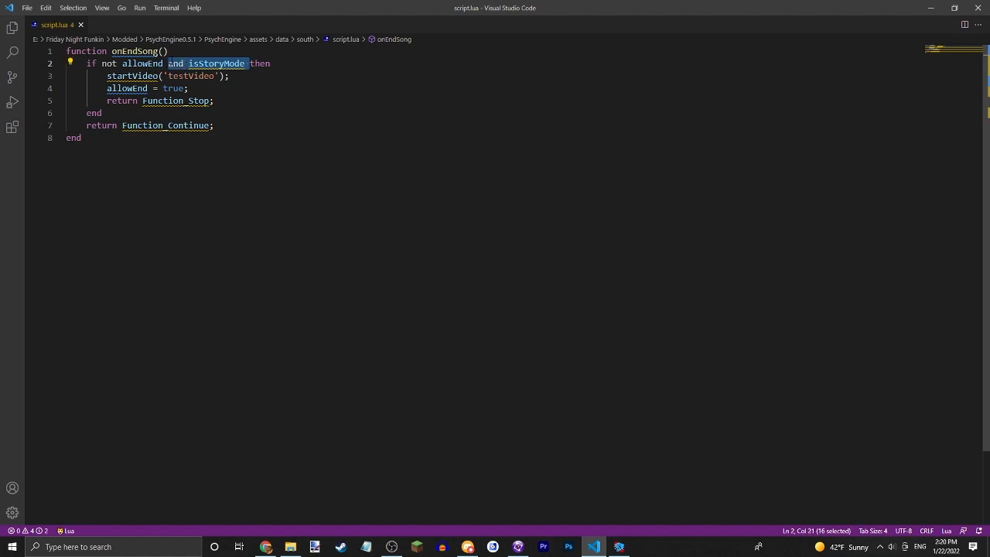
key("Delete")
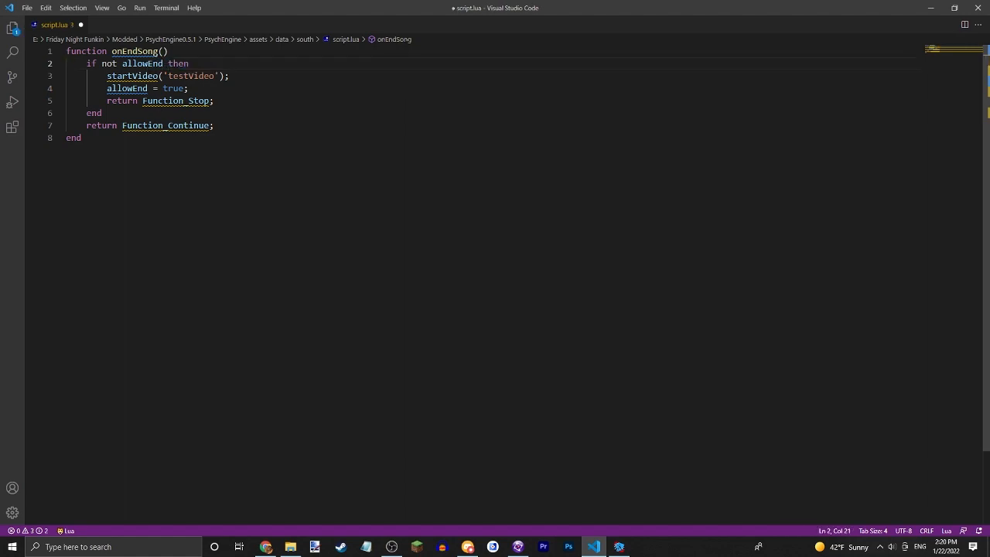
type("and isStoryMode")
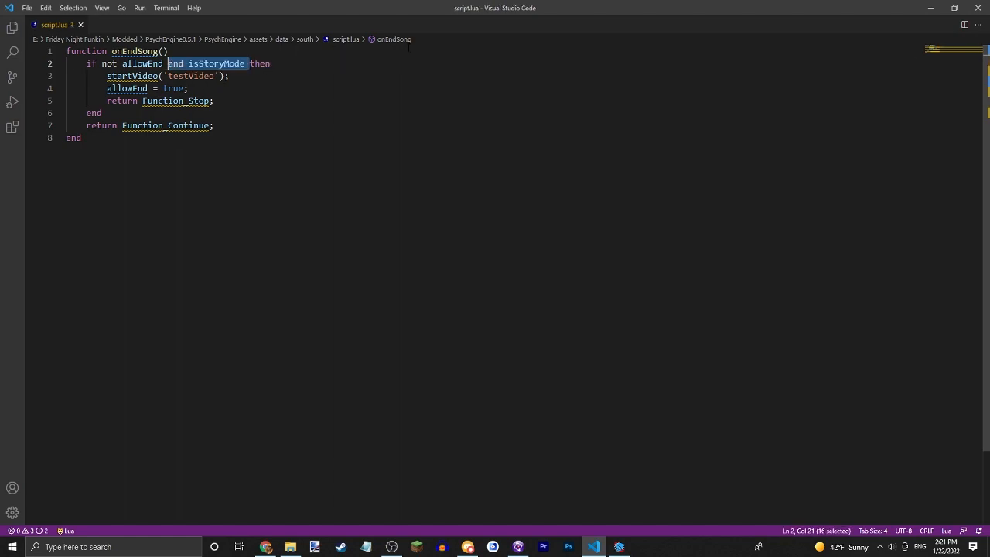
key("Delete")
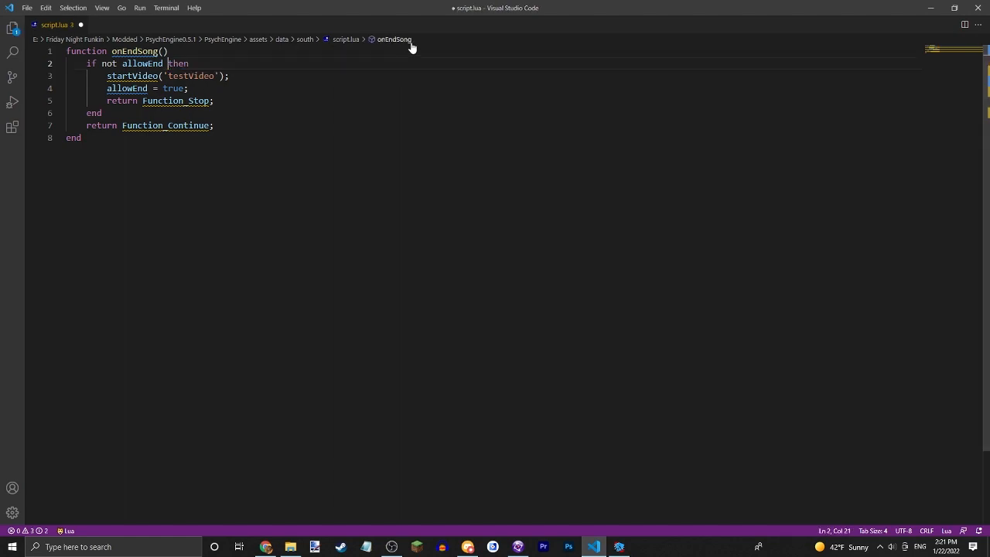
key("ctrl+s")
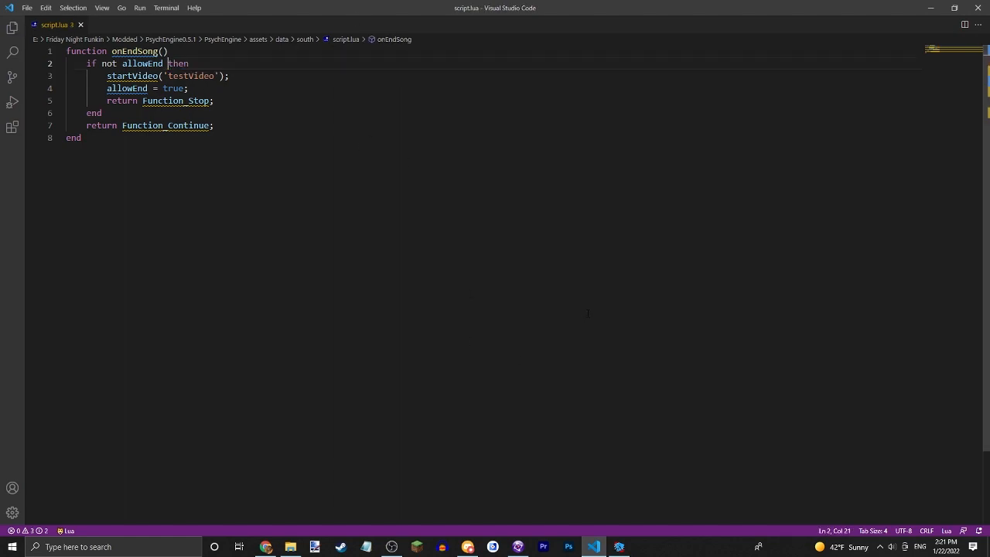